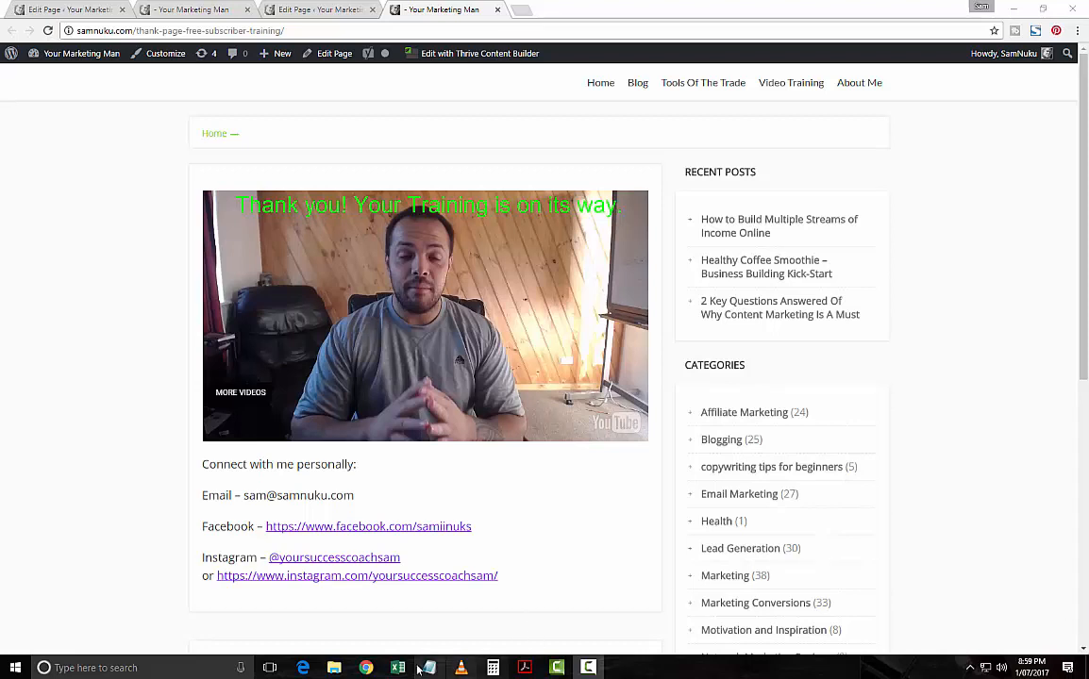
mouse_move(566, 164)
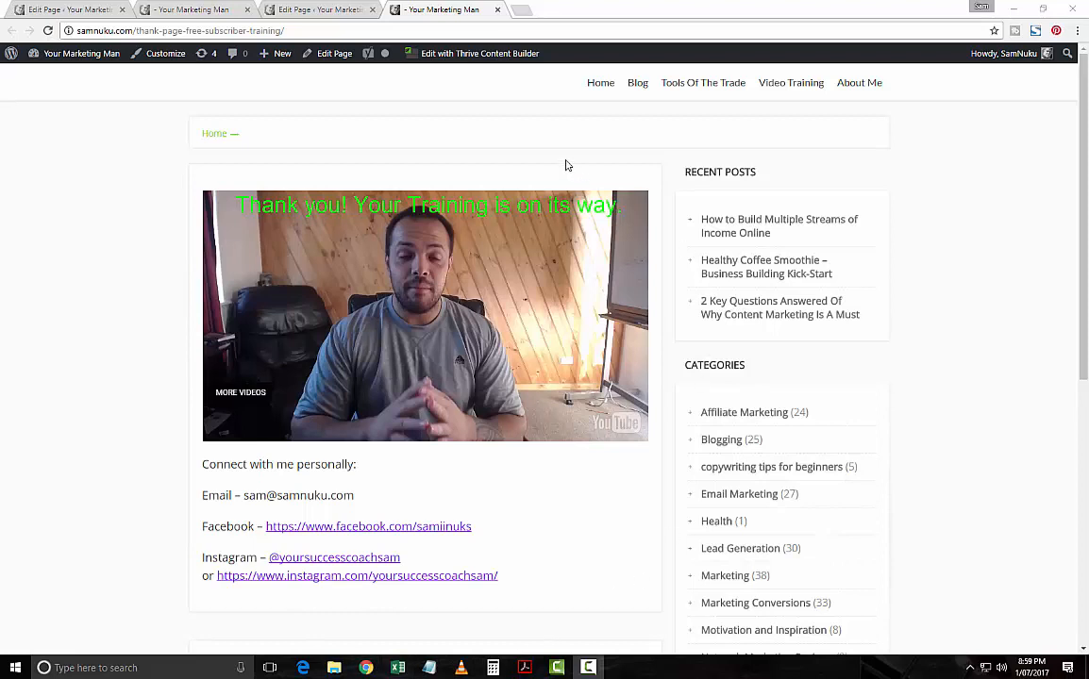
mouse_move(465, 214)
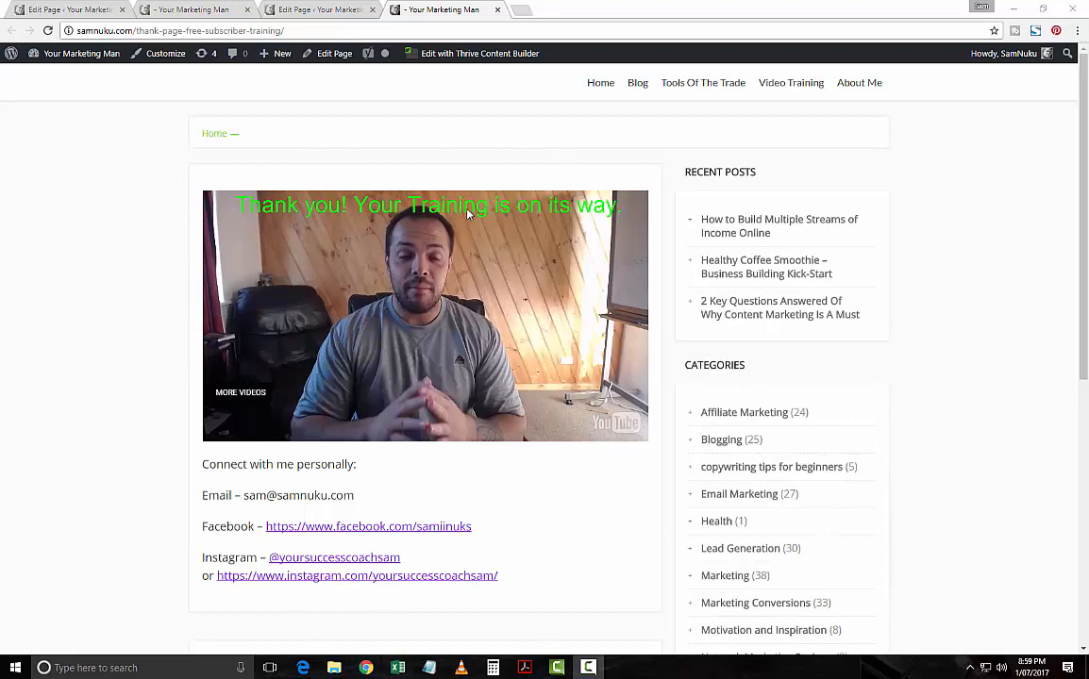
mouse_move(673, 361)
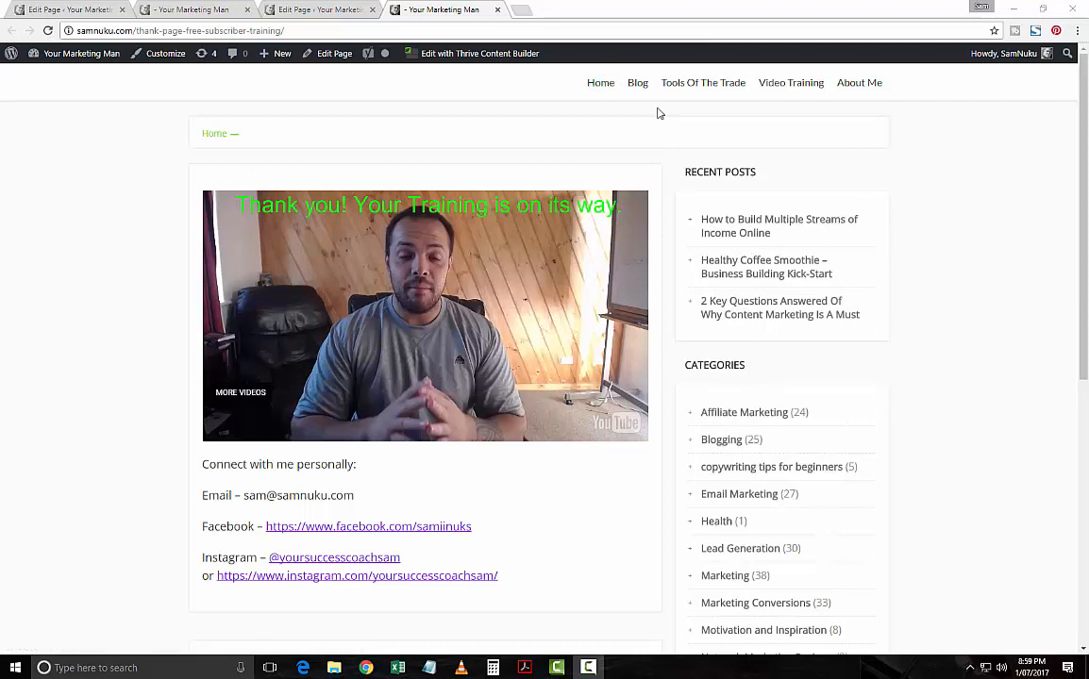
mouse_move(553, 269)
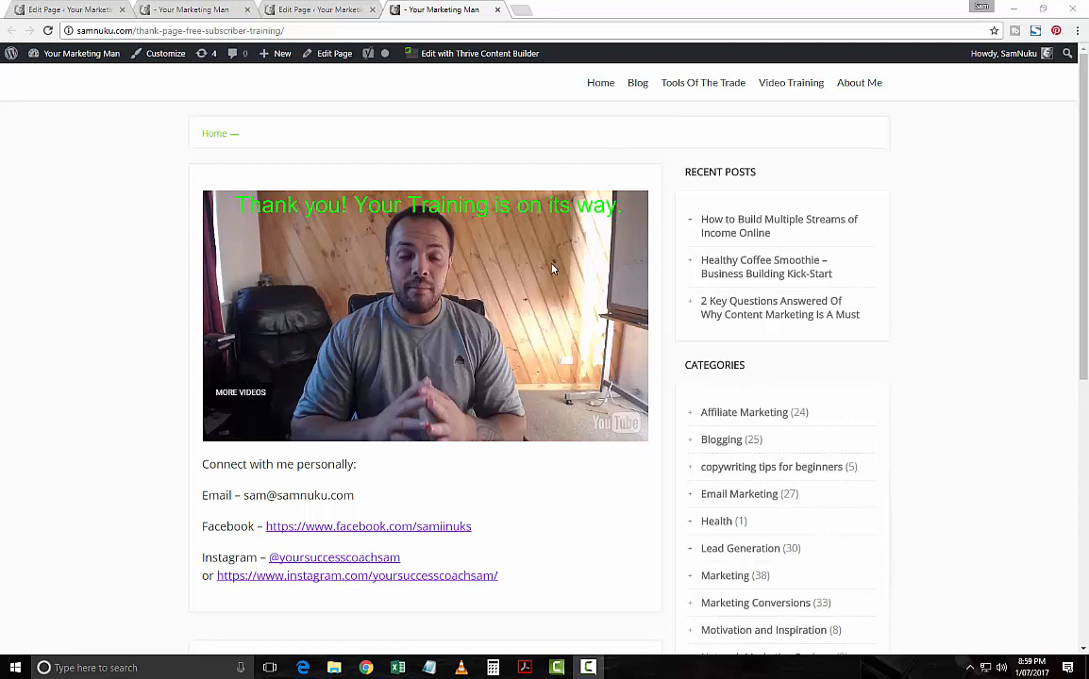
mouse_move(349, 135)
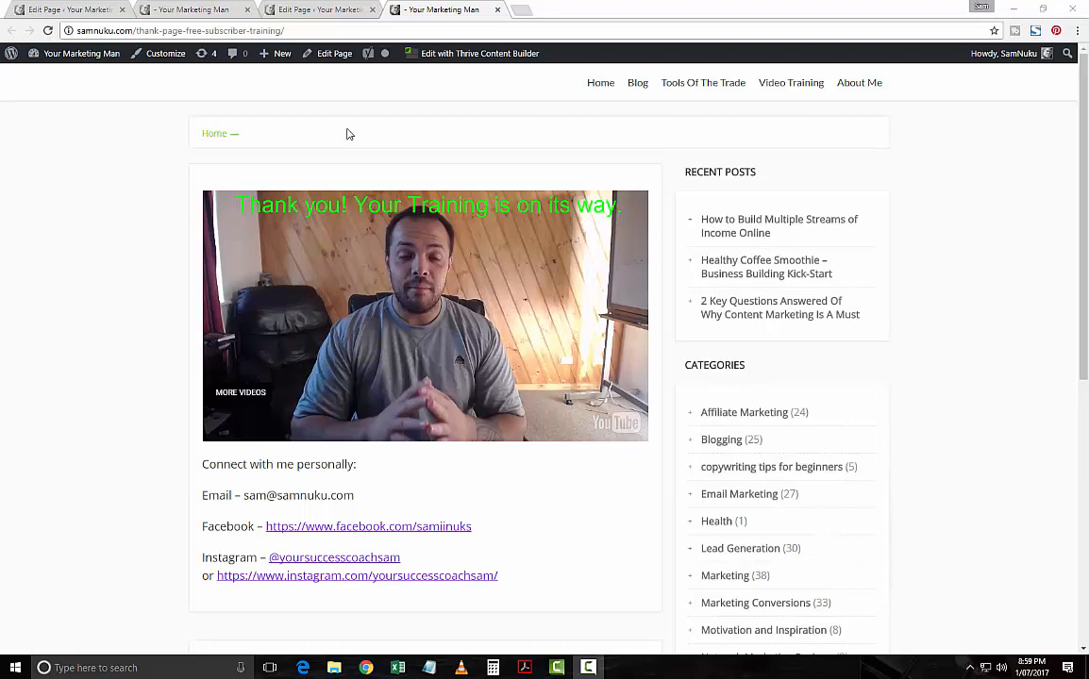
mouse_move(382, 132)
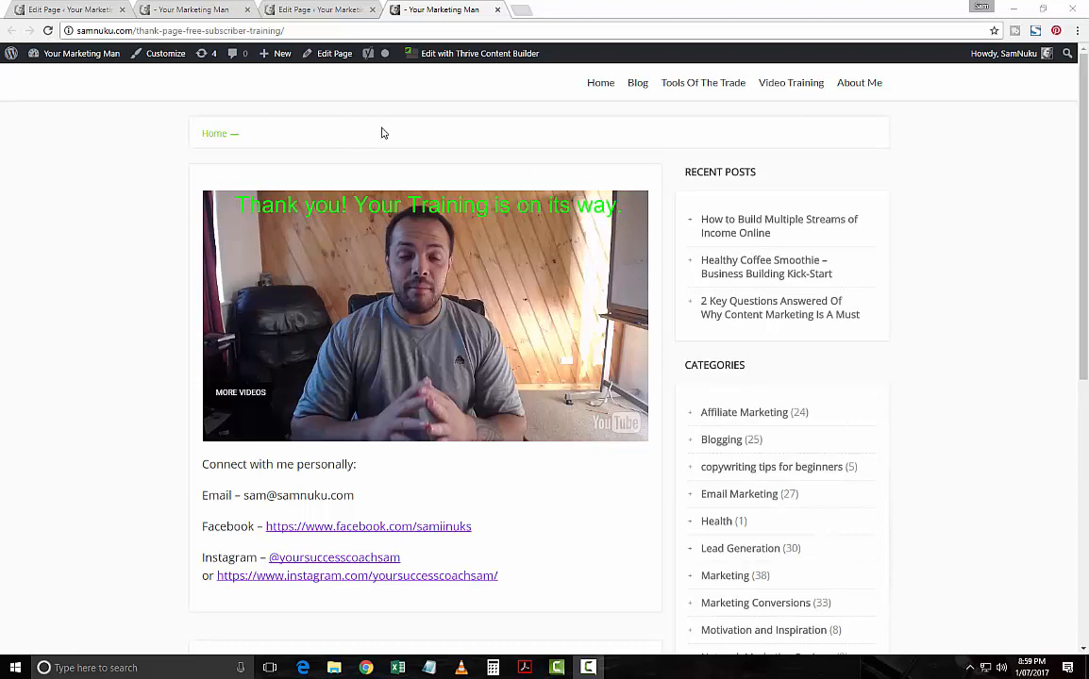
mouse_move(385, 121)
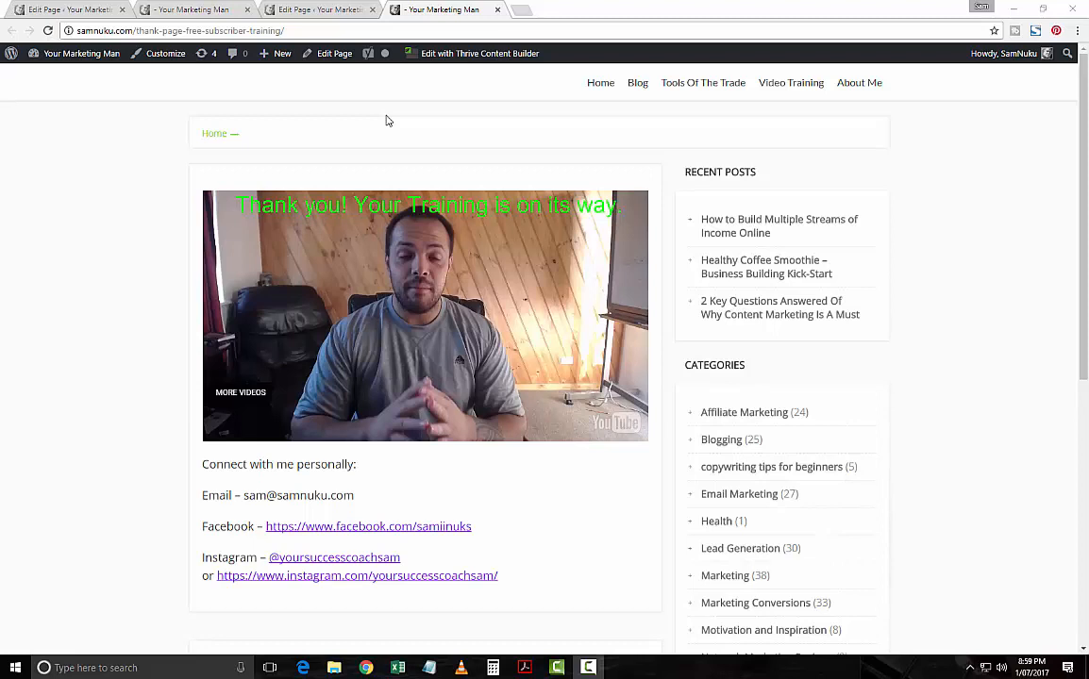
mouse_move(451, 100)
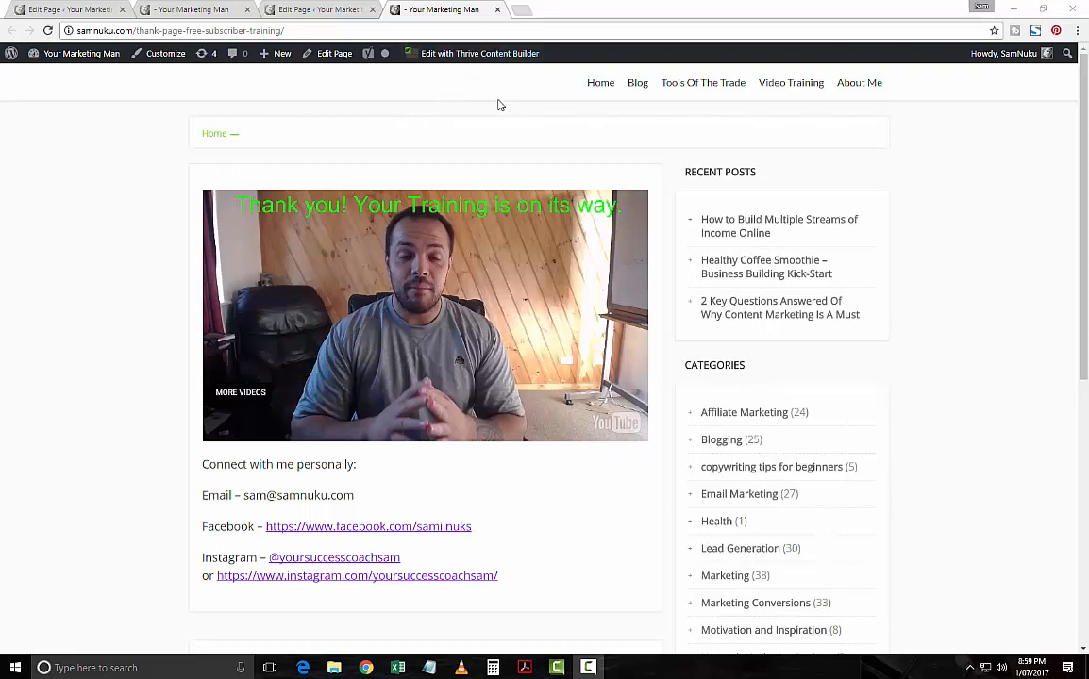
mouse_move(488, 106)
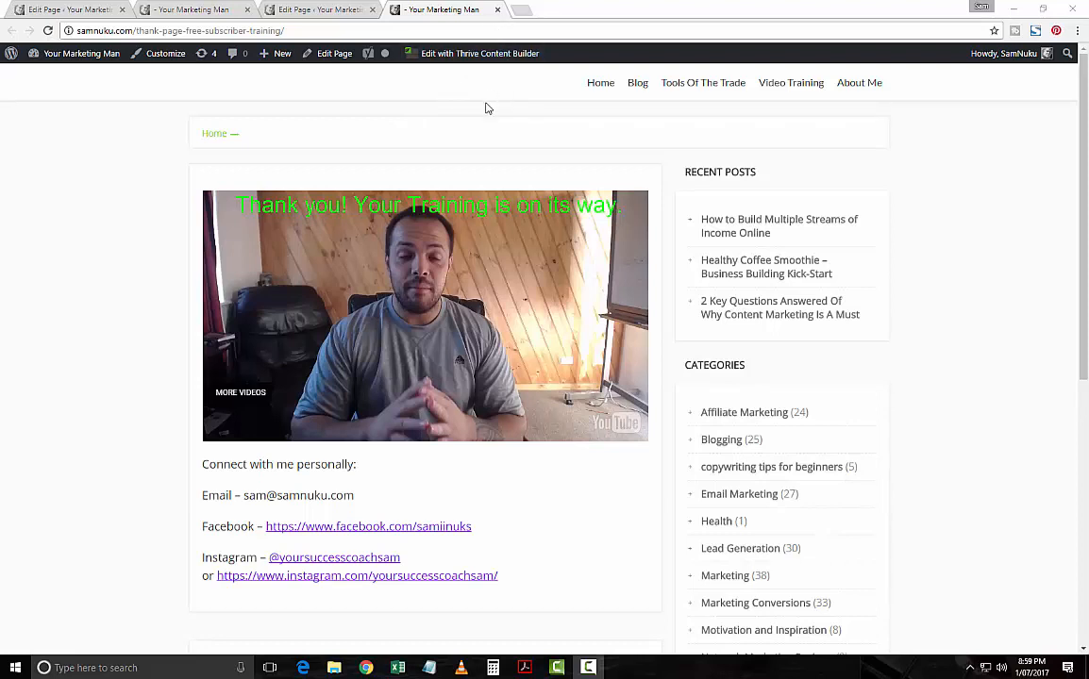
mouse_move(489, 98)
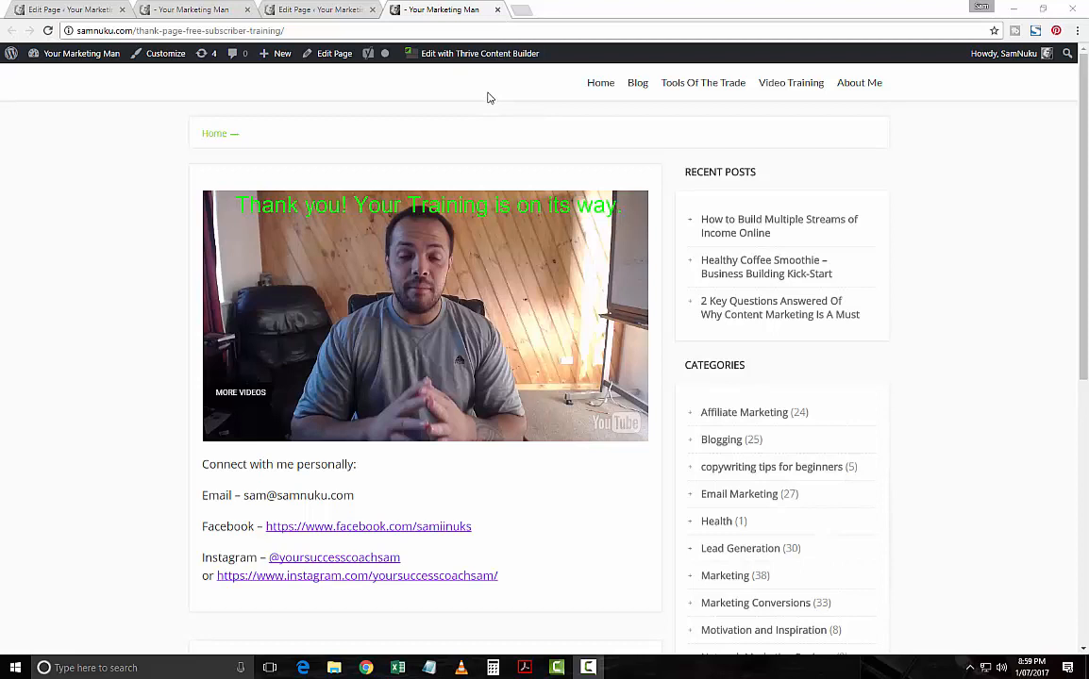
mouse_move(547, 142)
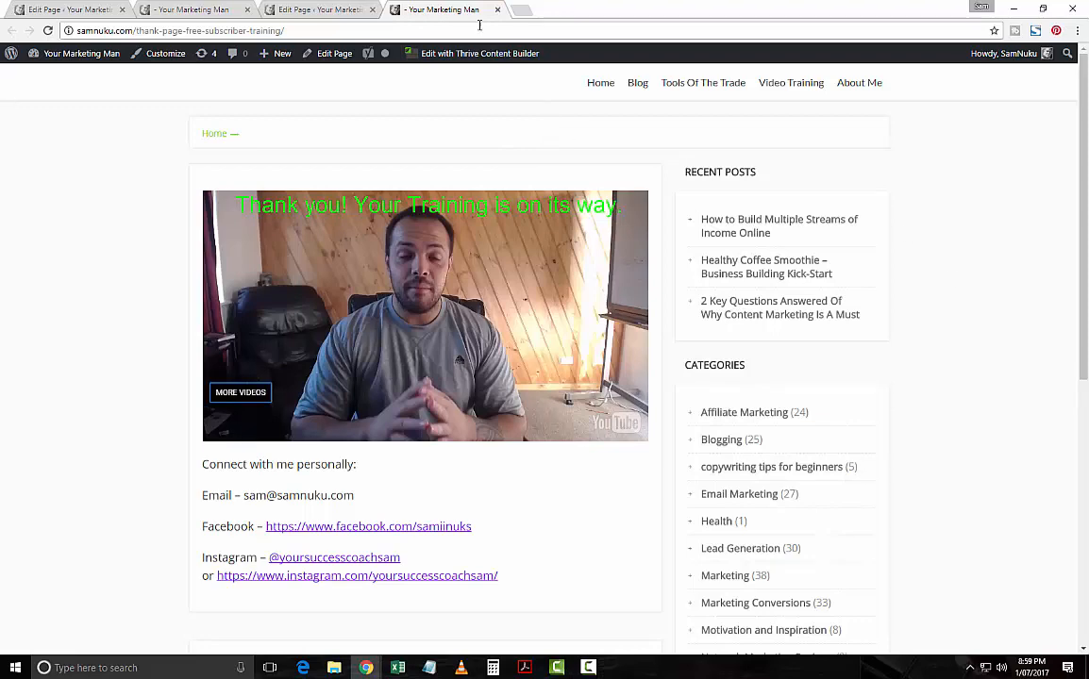
Step: Return to the 'Edit Page – Your Marketing Man' editor tab
left_click(318, 9)
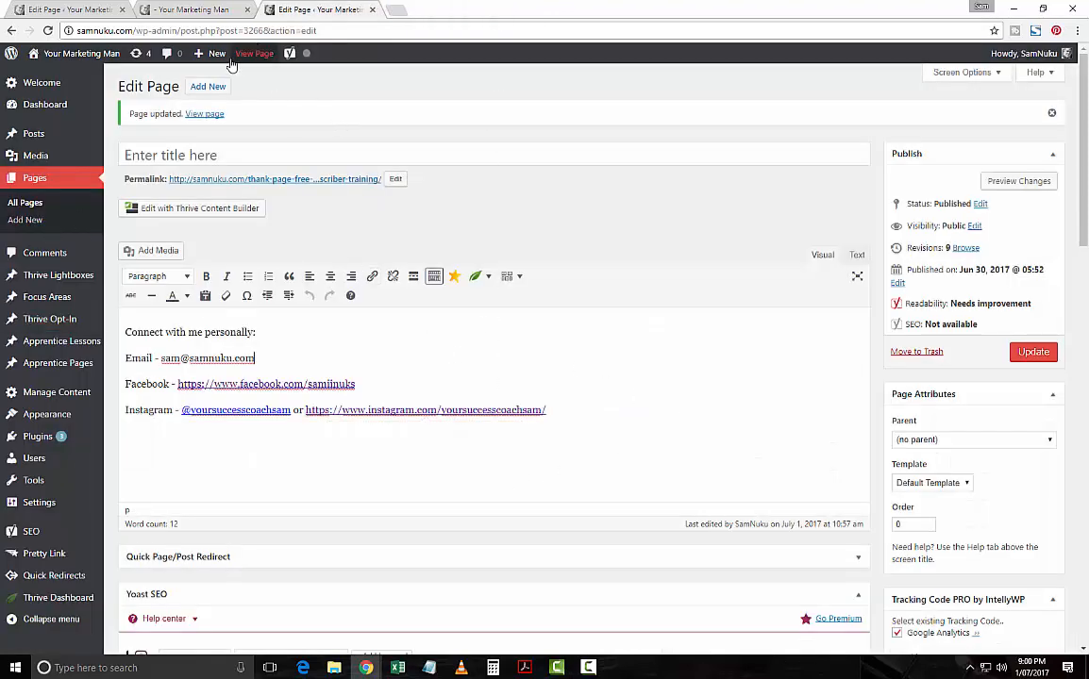
mouse_move(701, 258)
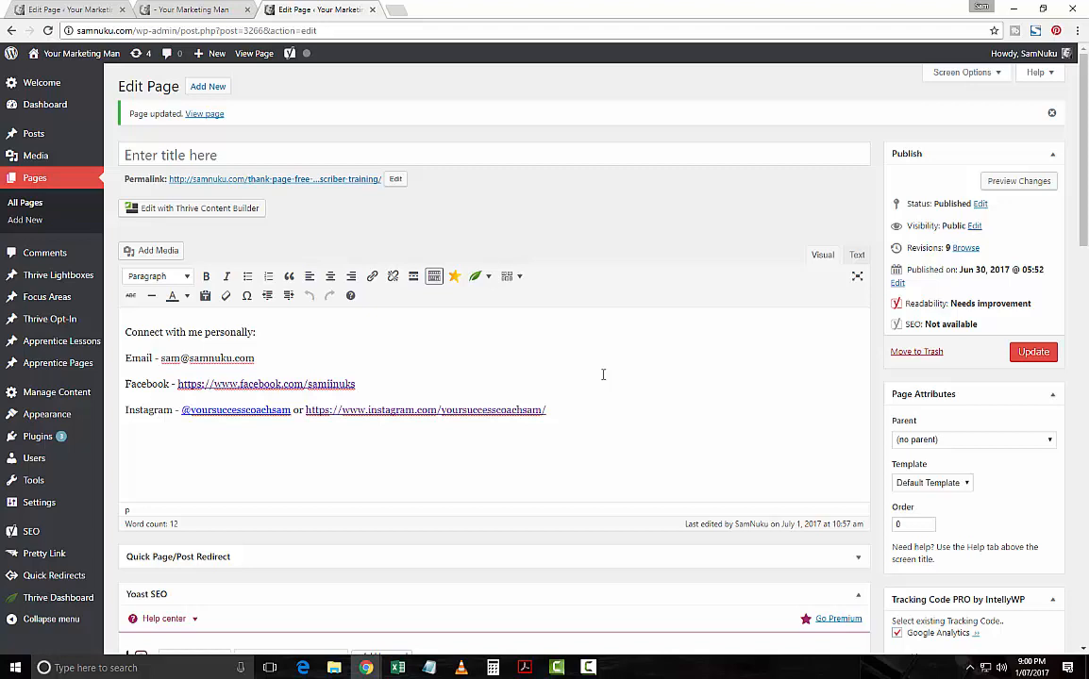
Step: Set the page template to Landing Page in Page Attributes and update the page
left_click(932, 482)
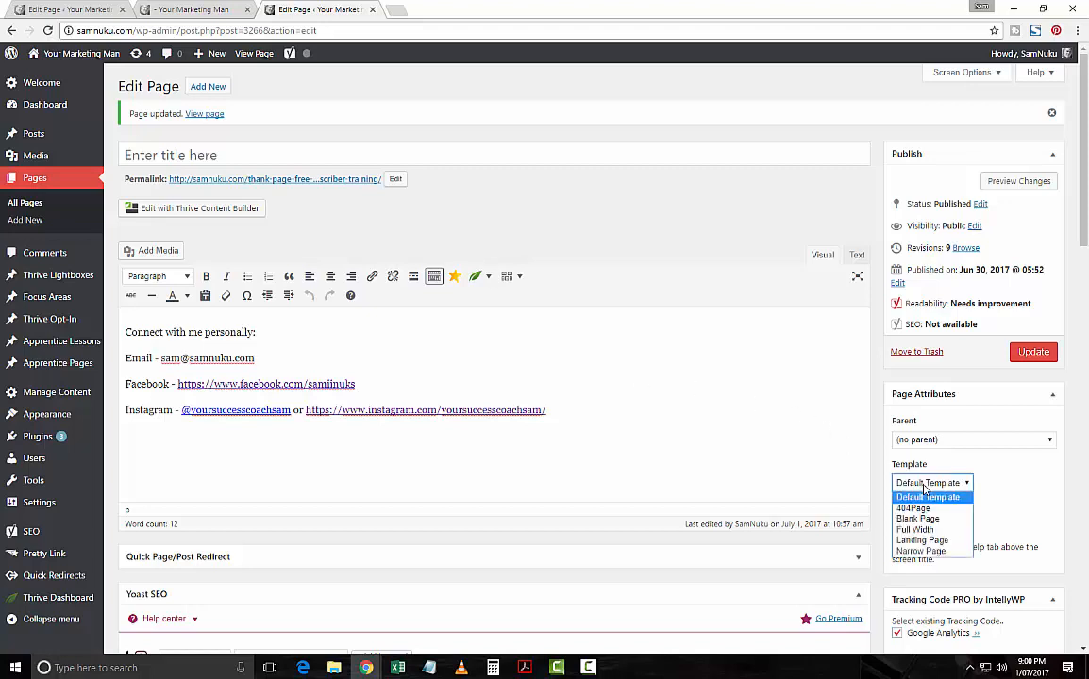
mouse_move(929, 518)
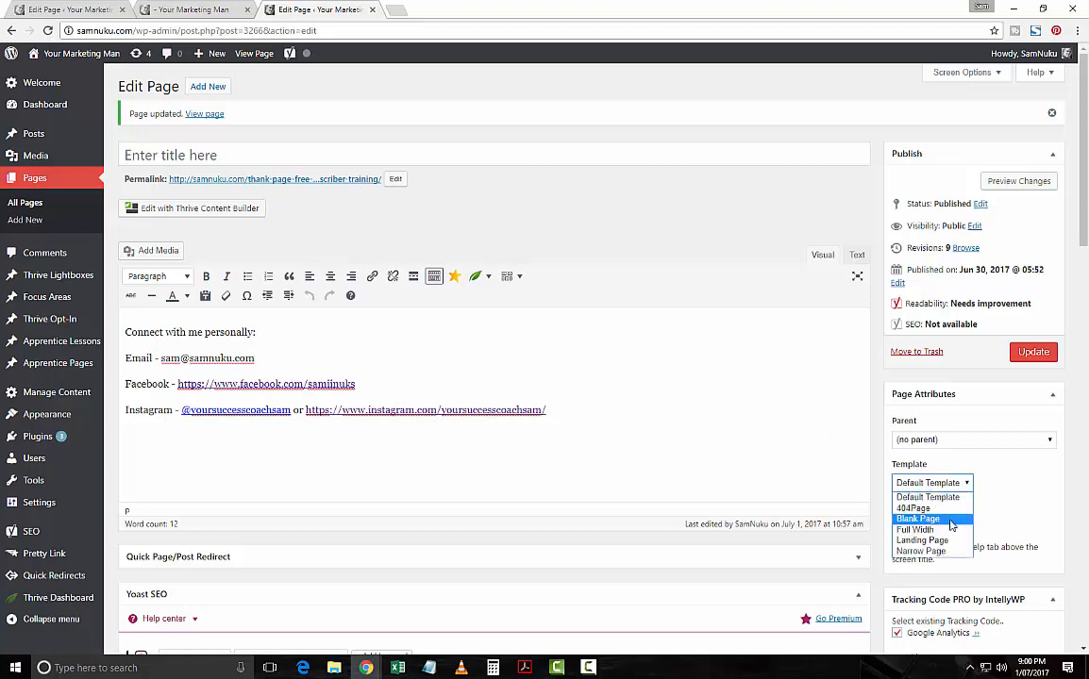
mouse_move(921, 540)
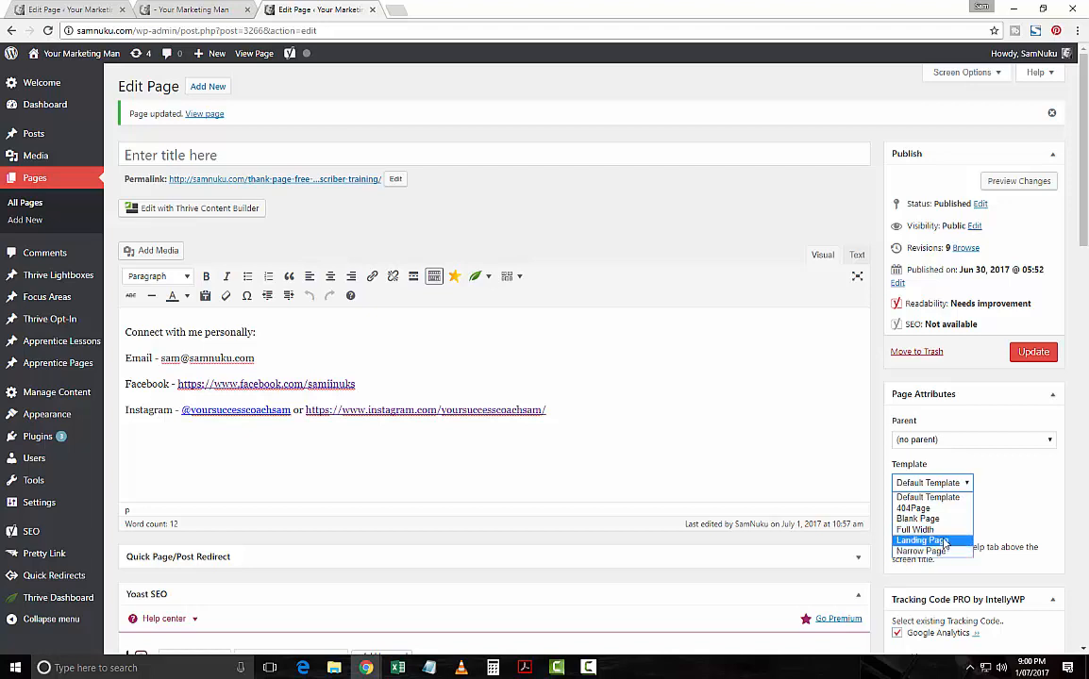
left_click(921, 539)
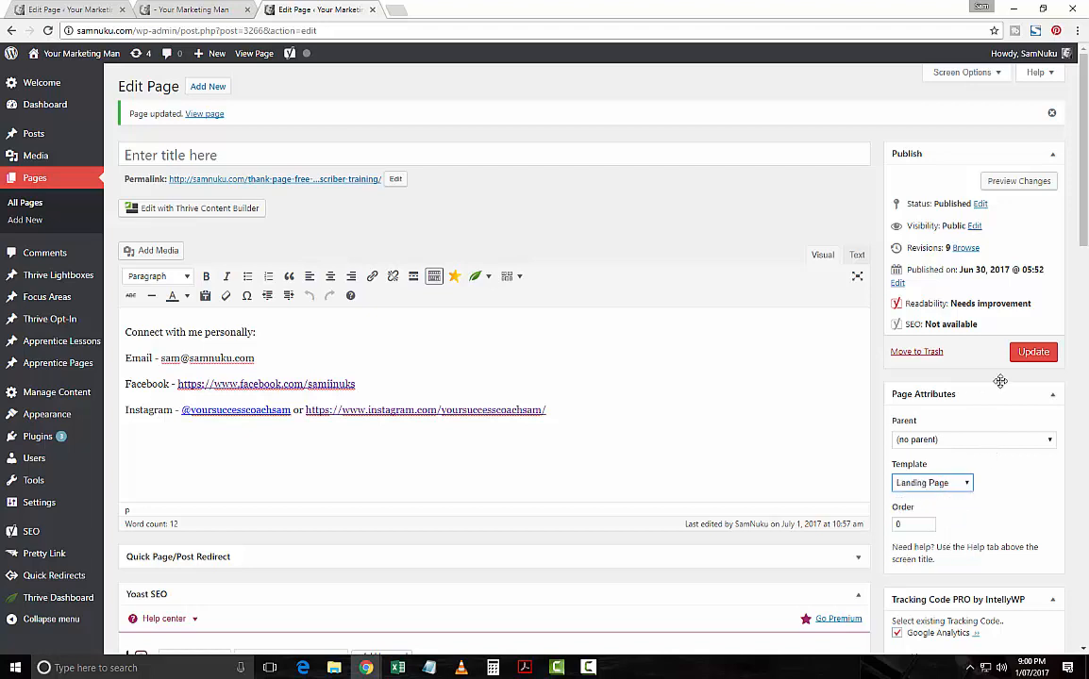
mouse_move(1034, 352)
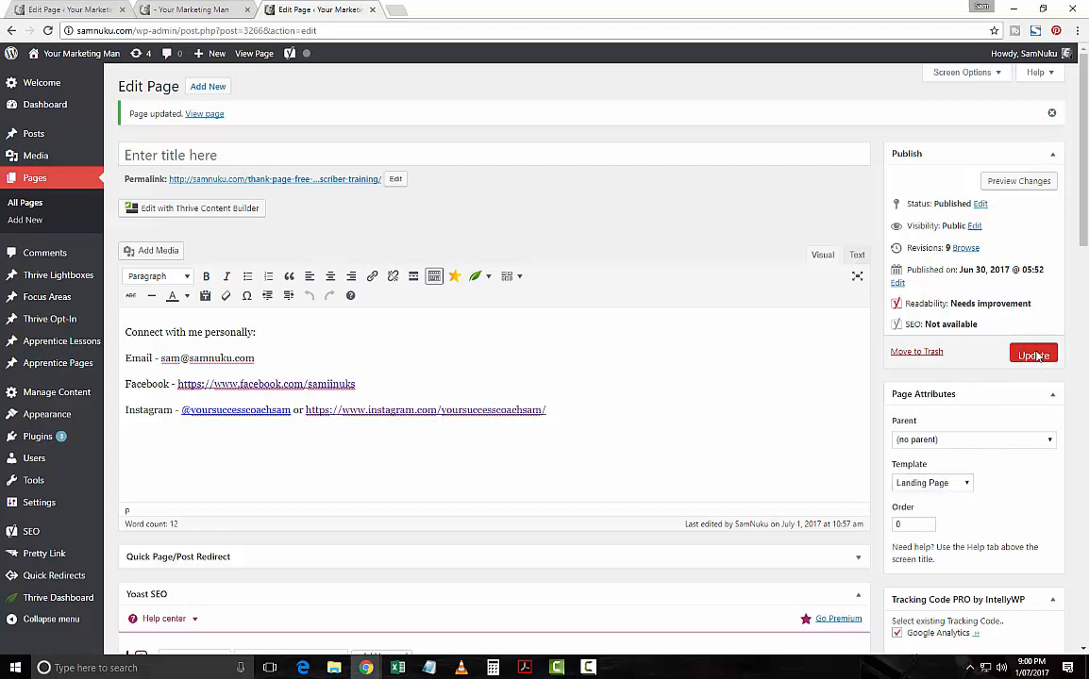
left_click(1033, 352)
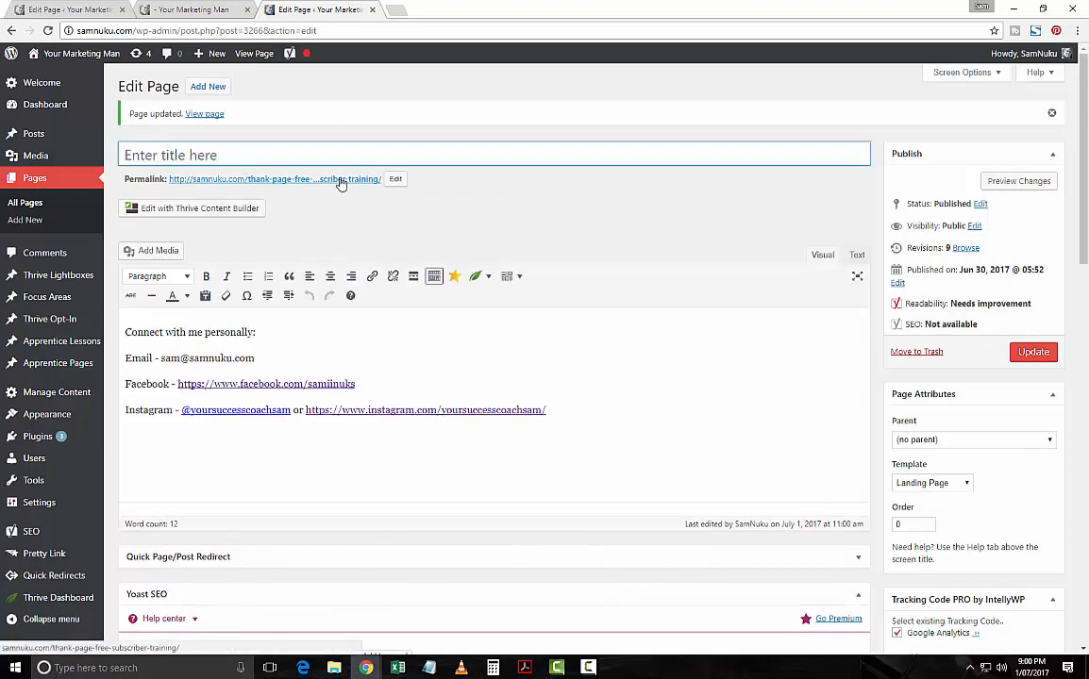
Step: Open the live thank-you page via its permalink to check the sidebar-free layout
left_click(274, 179)
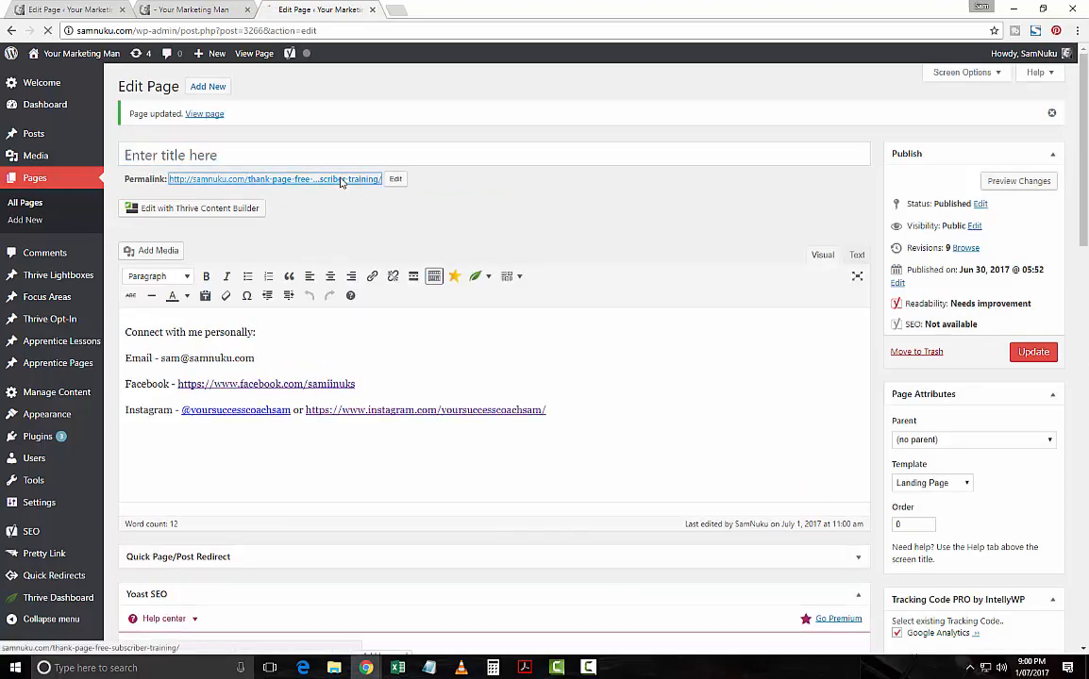
left_click(273, 179)
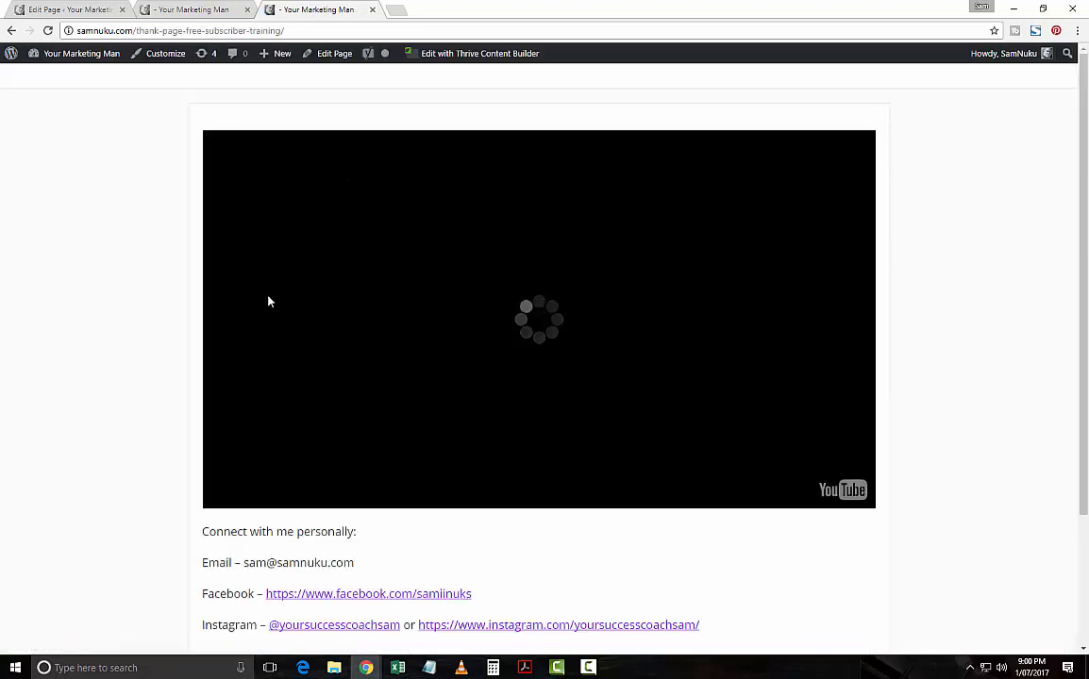
mouse_move(233, 467)
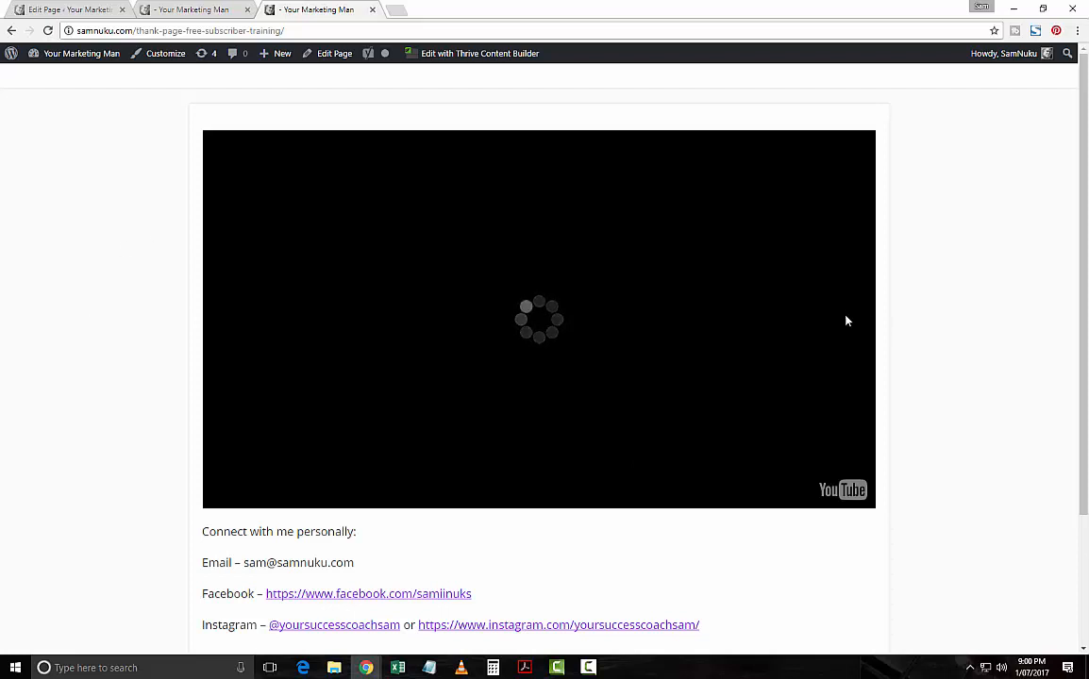
mouse_move(913, 396)
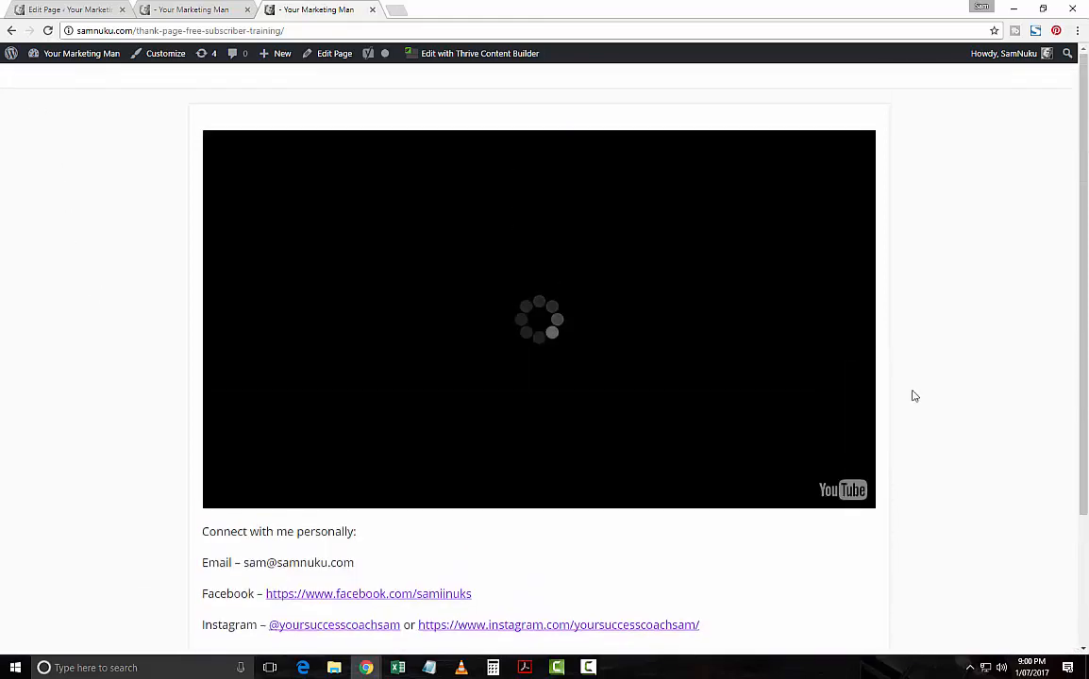
mouse_move(173, 359)
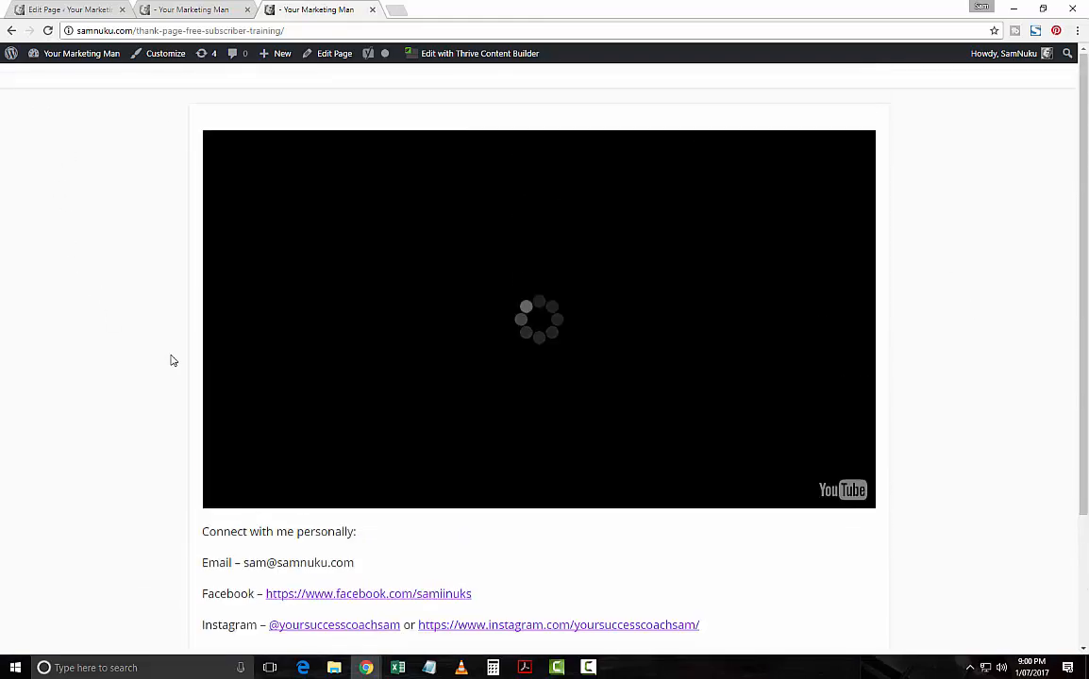
mouse_move(15, 95)
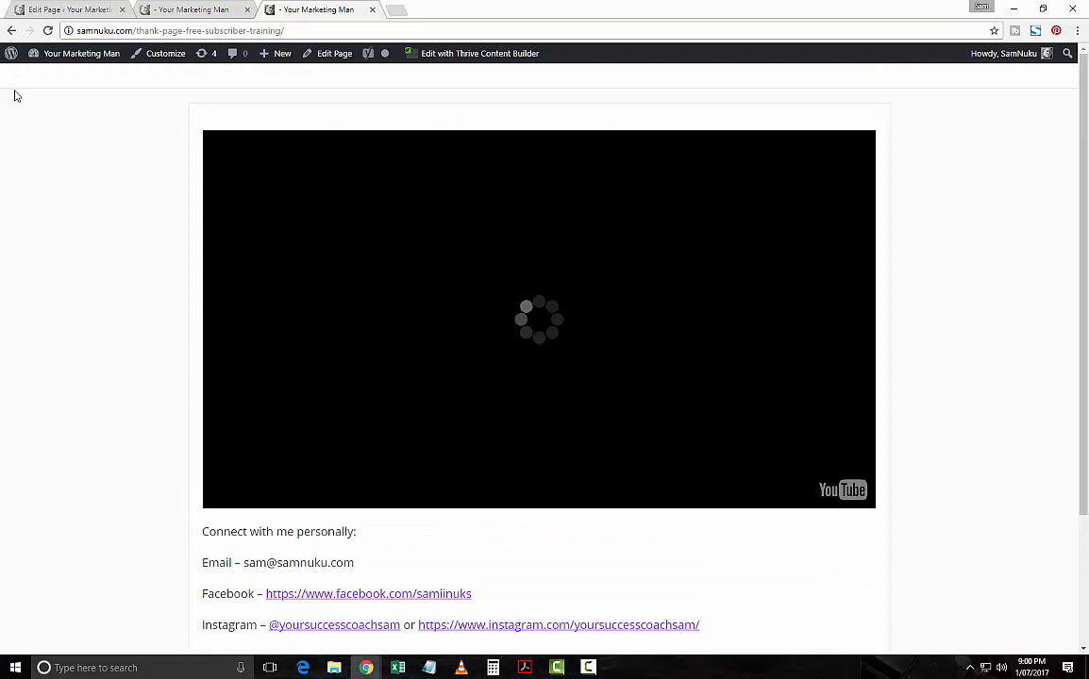